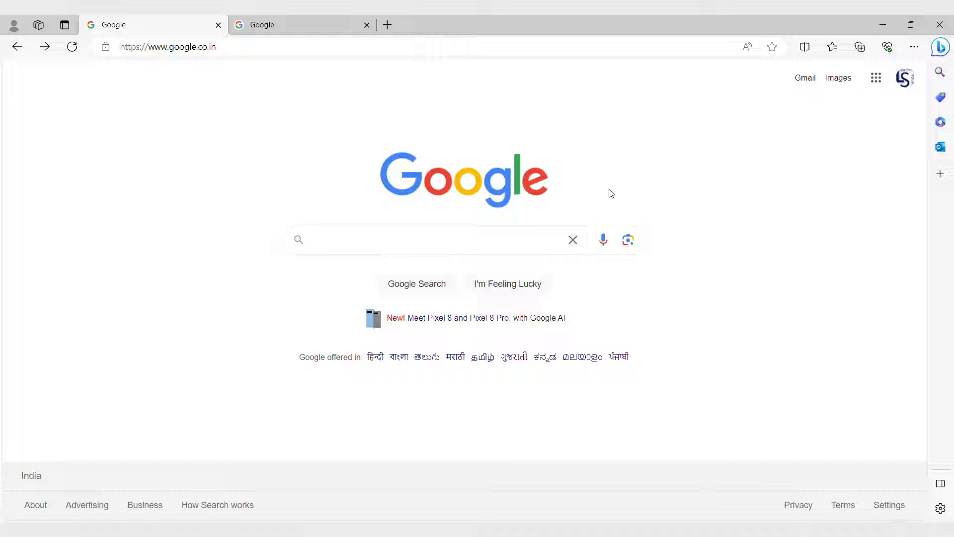
Step: Search Google for 'getting started with microsoft data analytics'
click(426, 239)
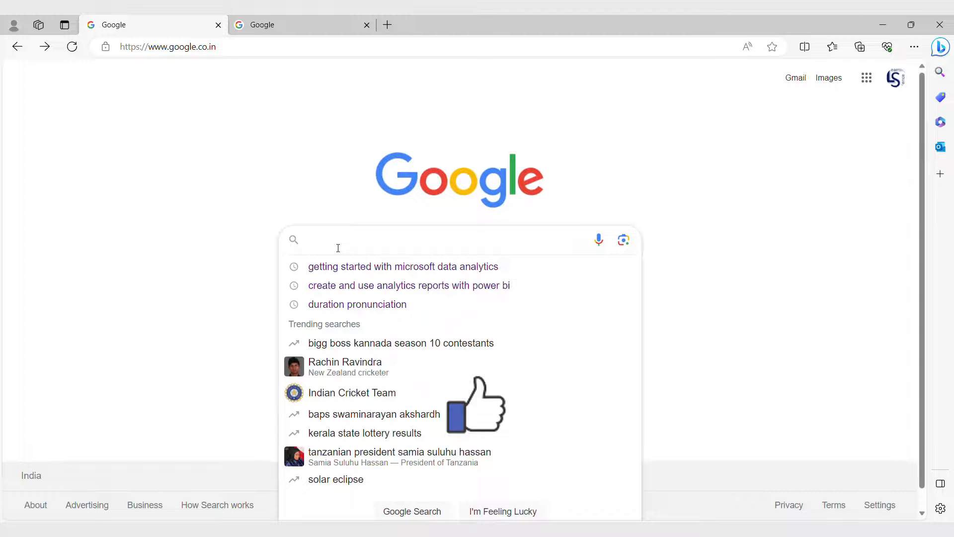
text(getting started with microsoft data analytics)
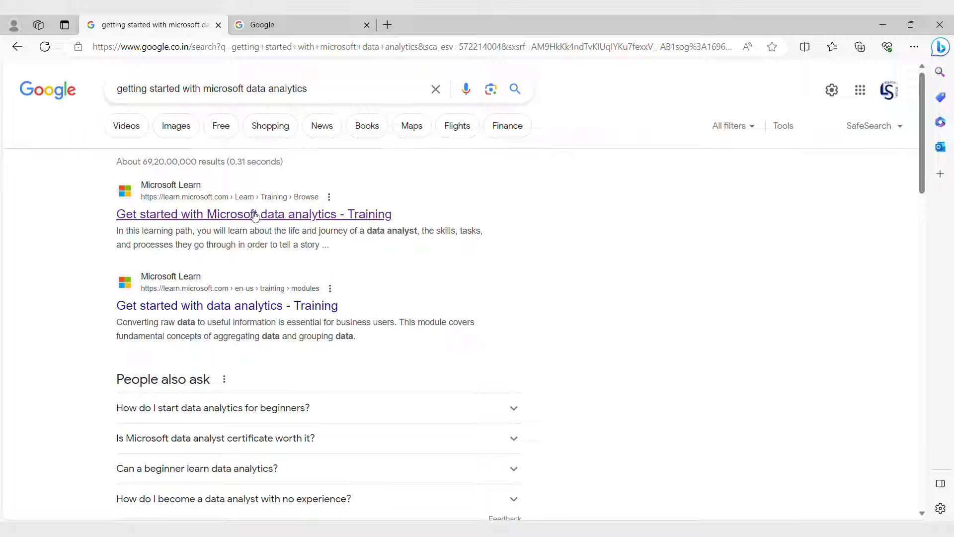
Step: Open the 'Get started with Microsoft data analytics - Training' result and scroll through its description
click(253, 214)
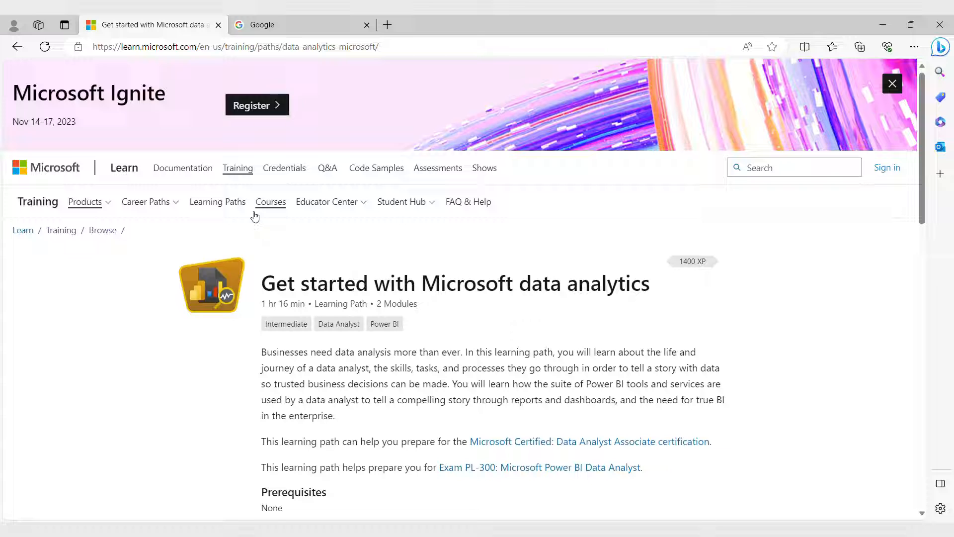
mouse_move(551, 260)
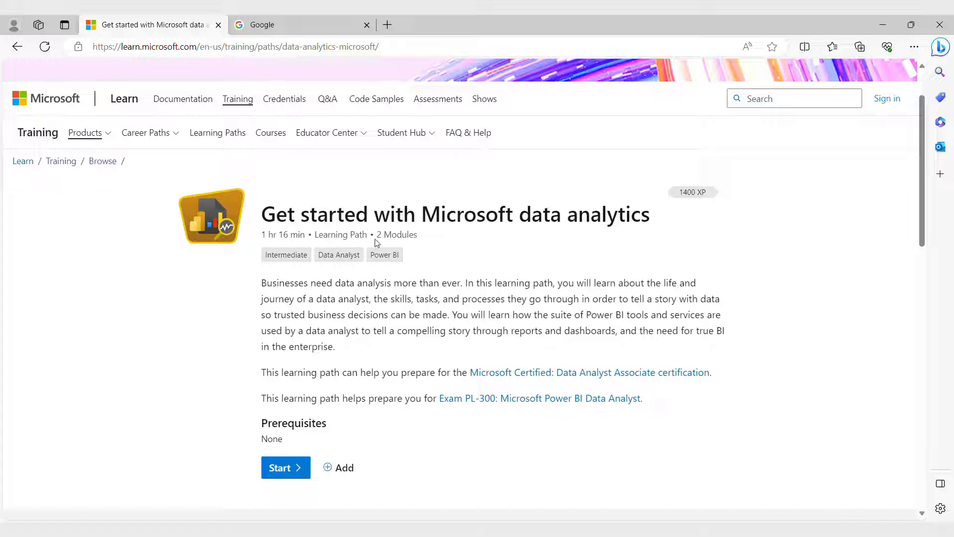
scroll(down, 3)
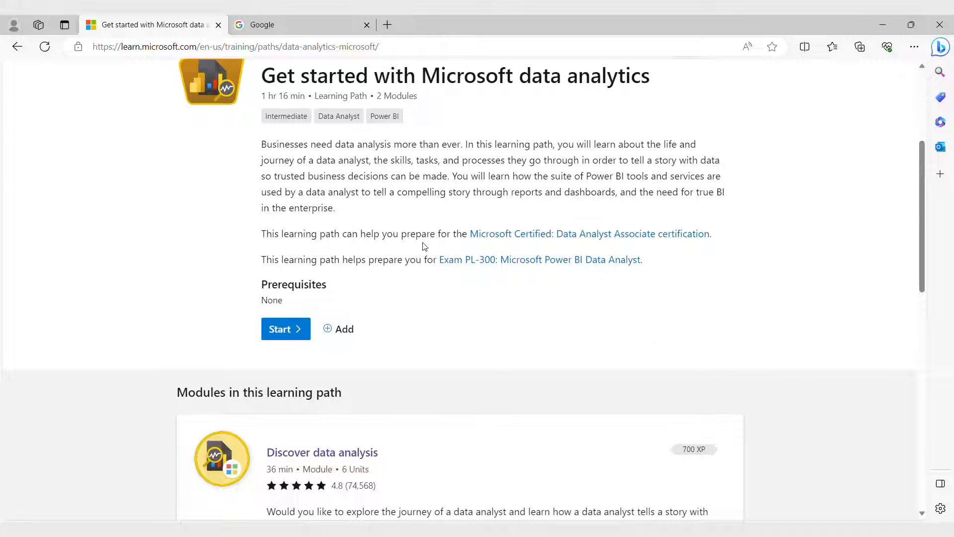
mouse_move(589, 233)
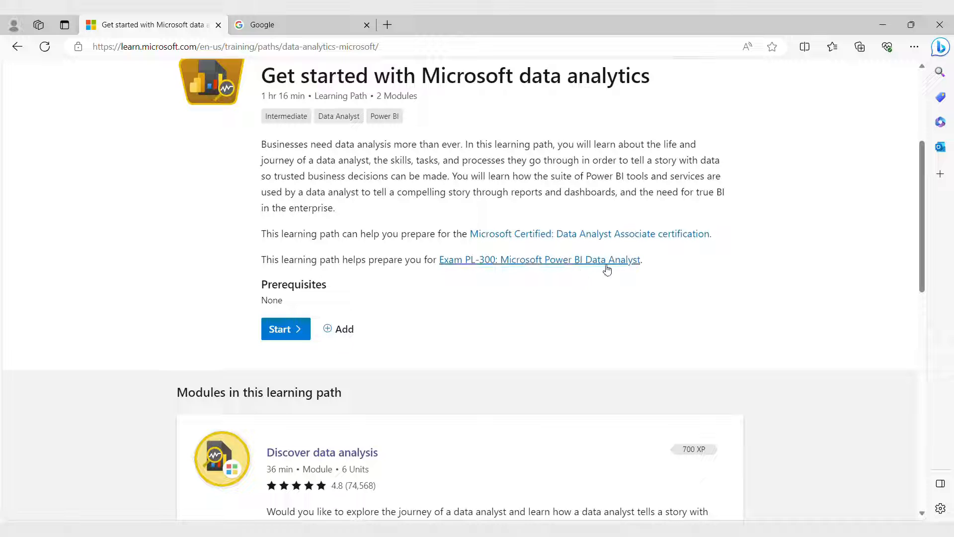
mouse_move(253, 305)
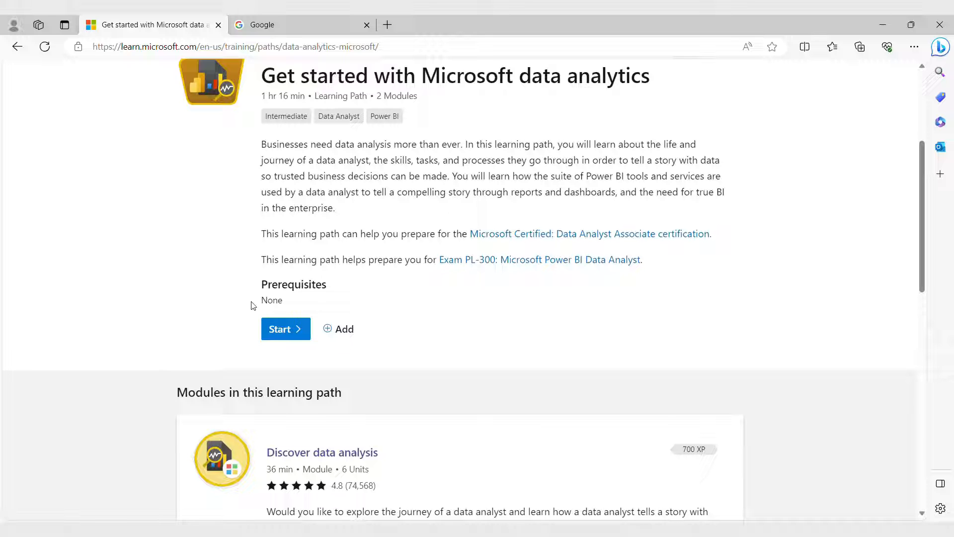
Step: Scroll to the modules list and expand the six units of 'Get started building with Power BI'
scroll(down, 3)
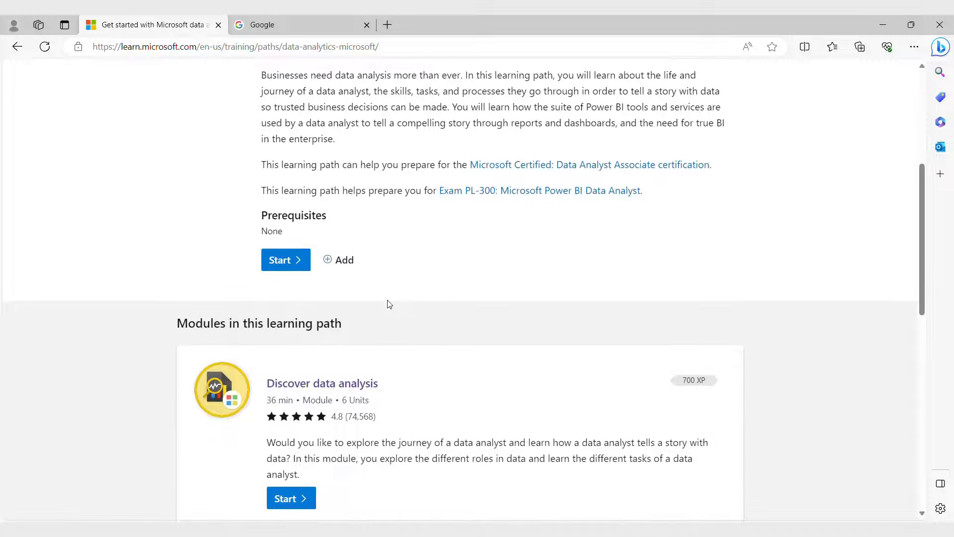
scroll(down, 3)
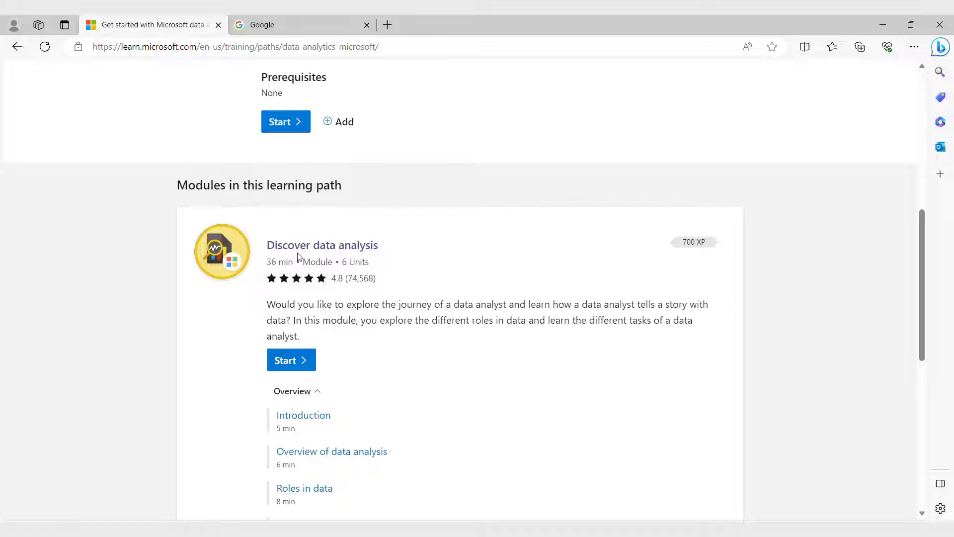
mouse_move(394, 260)
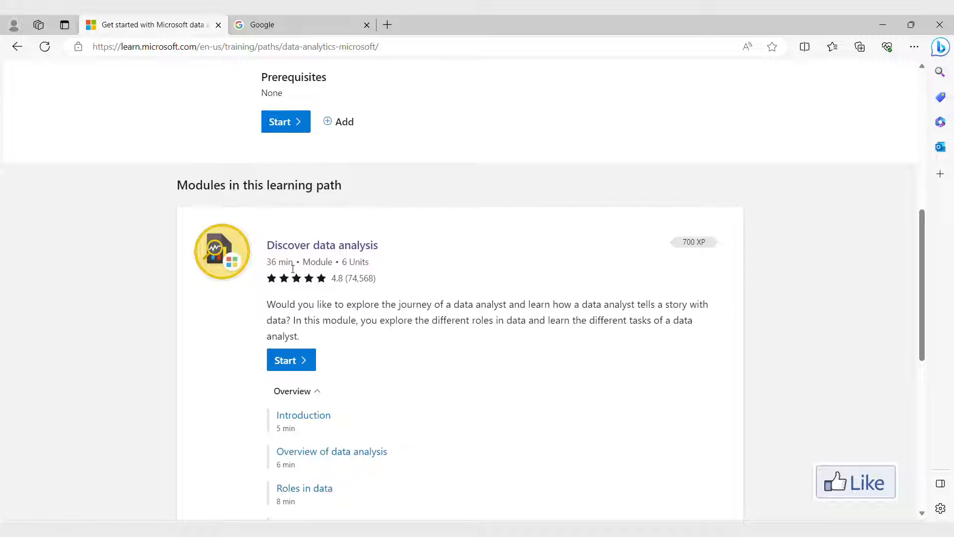
scroll(down, 3)
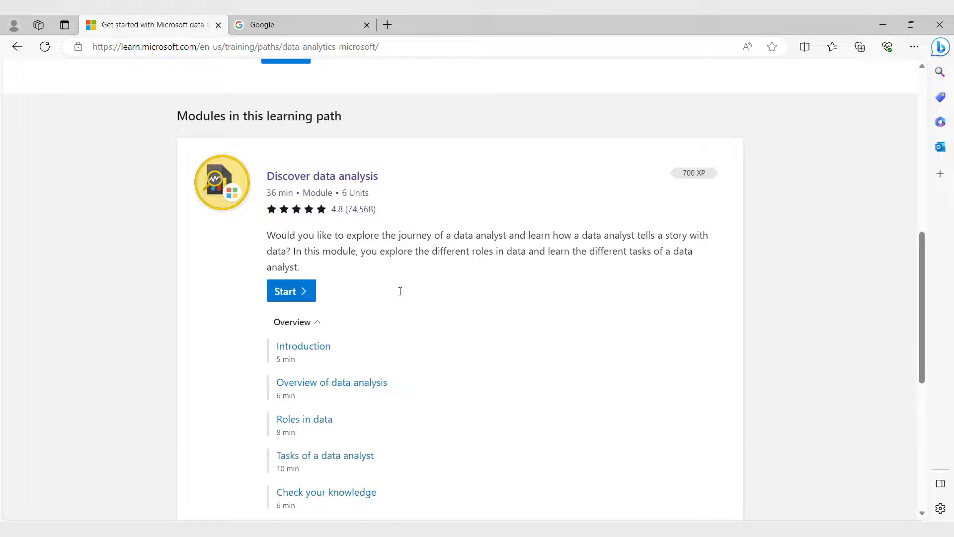
scroll(down, 3)
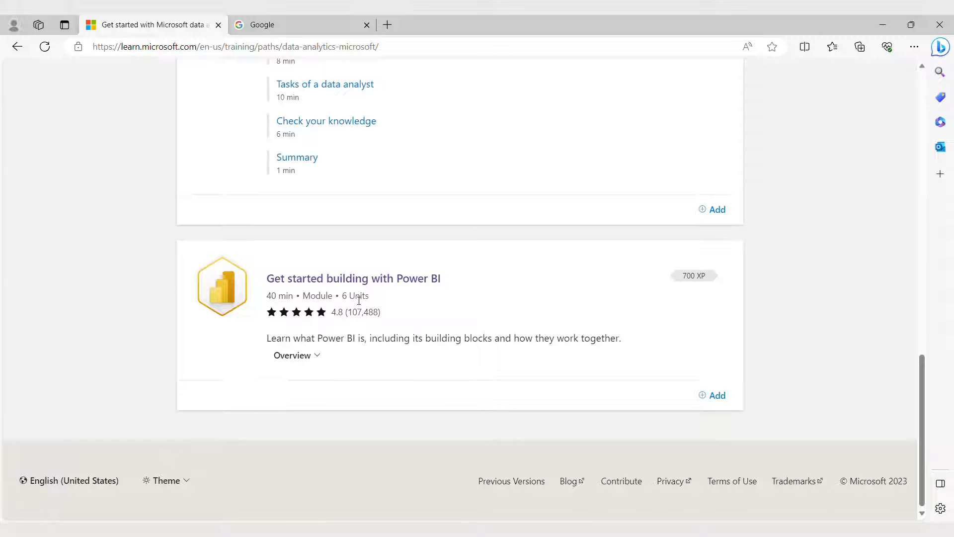
click(296, 355)
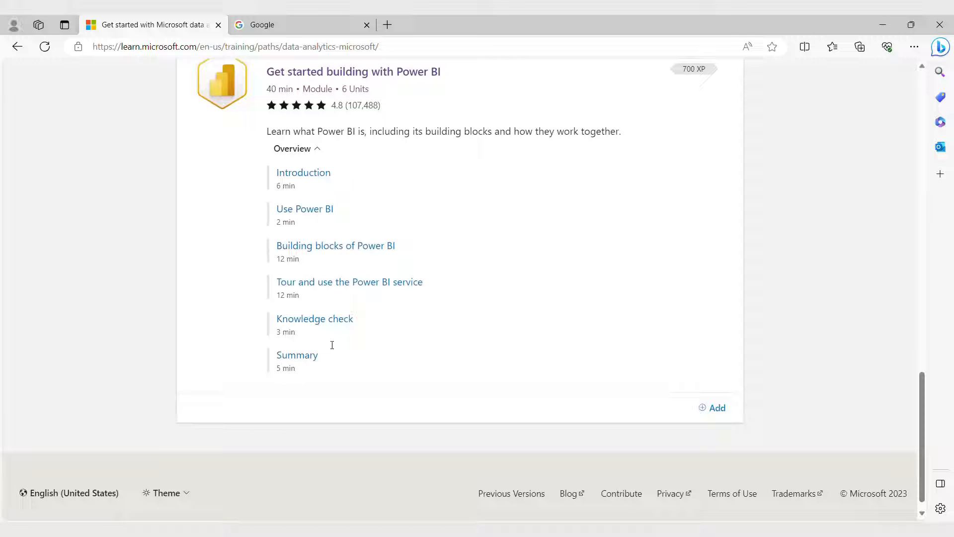
scroll(down, 3)
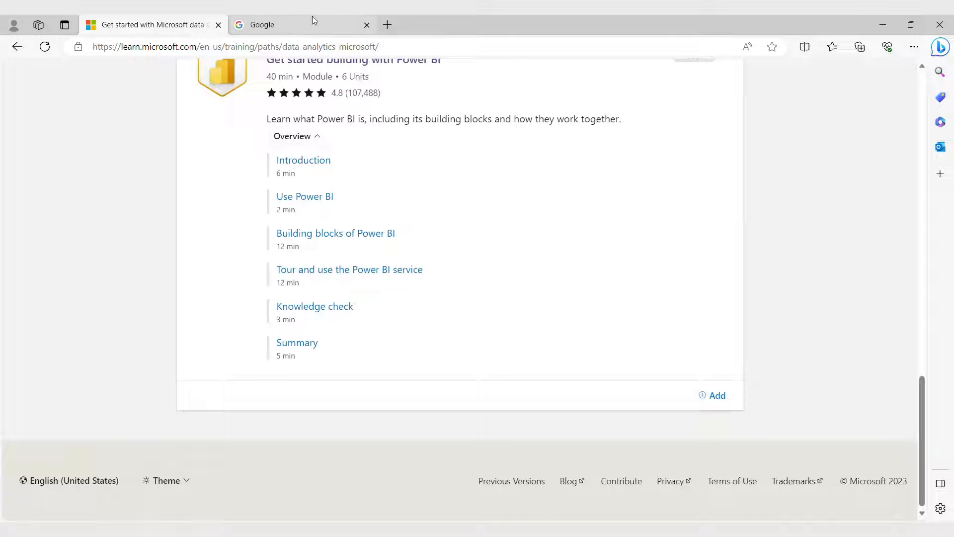
Step: Search Google for 'create and use analytics reports with power bi' and open the Microsoft Learn result
click(286, 25)
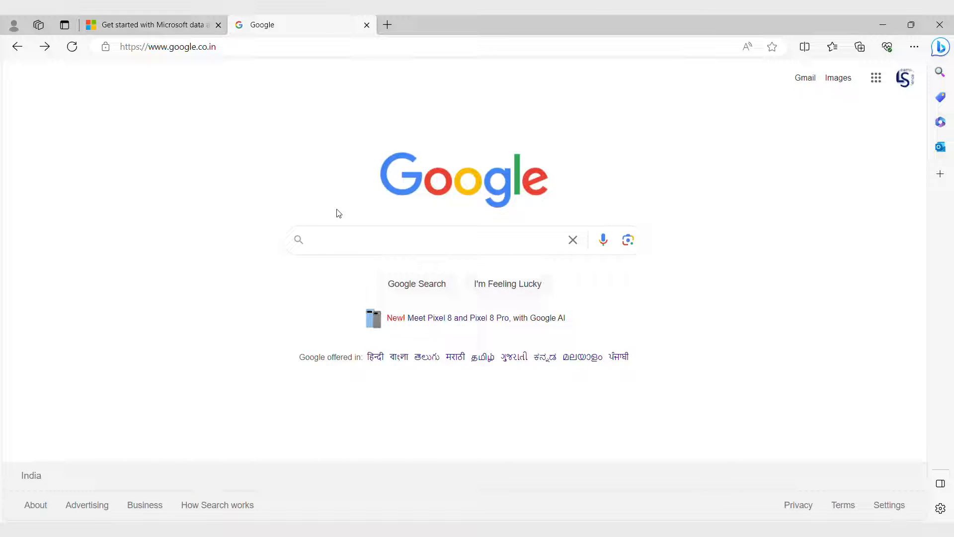
text(c)
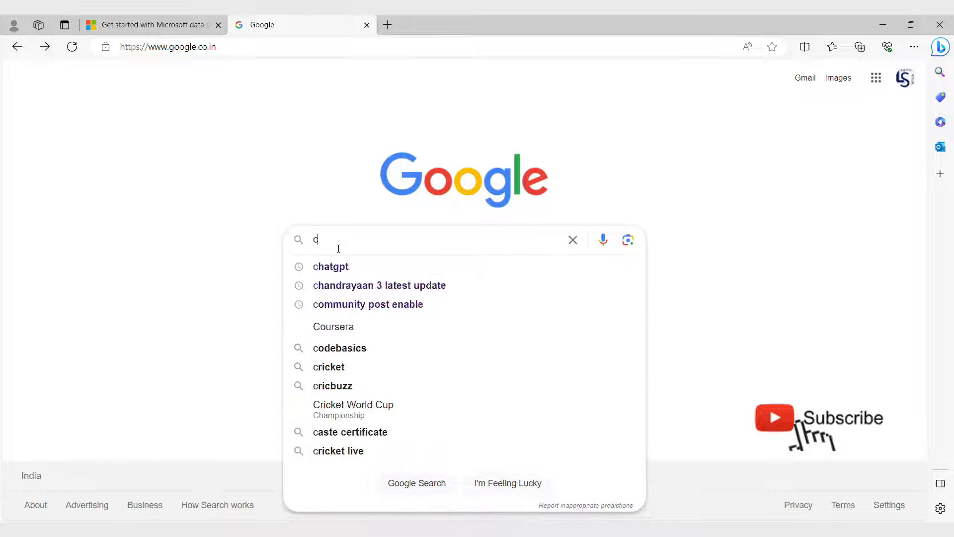
text(reate)
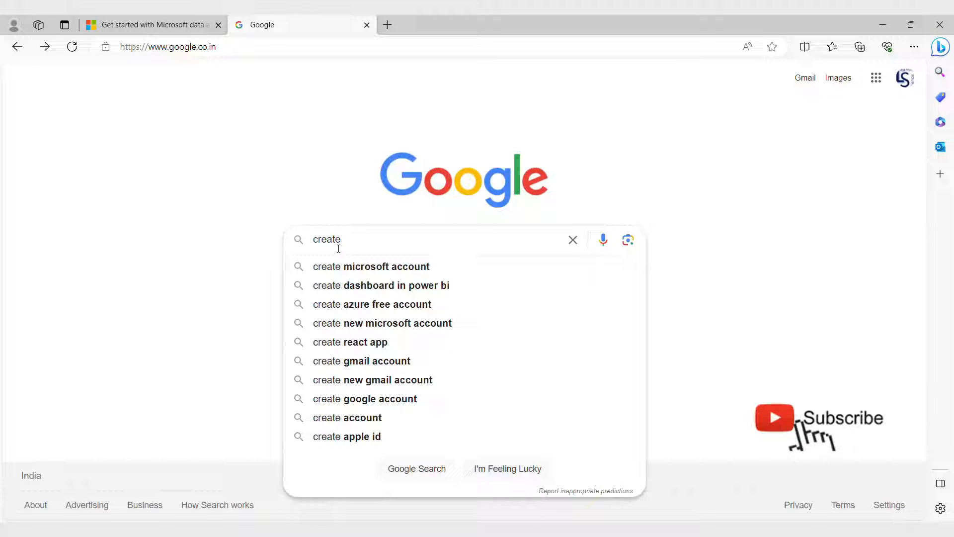
text(and)
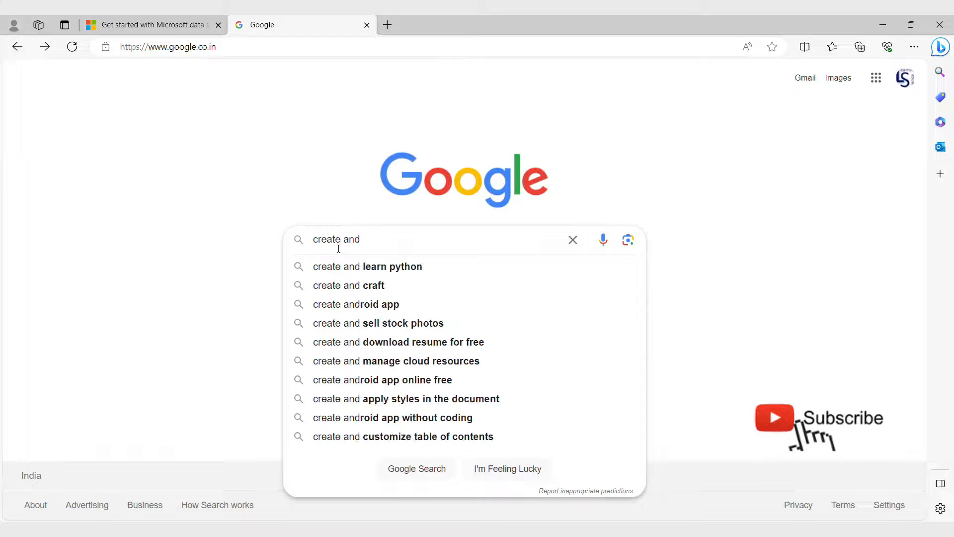
text(use)
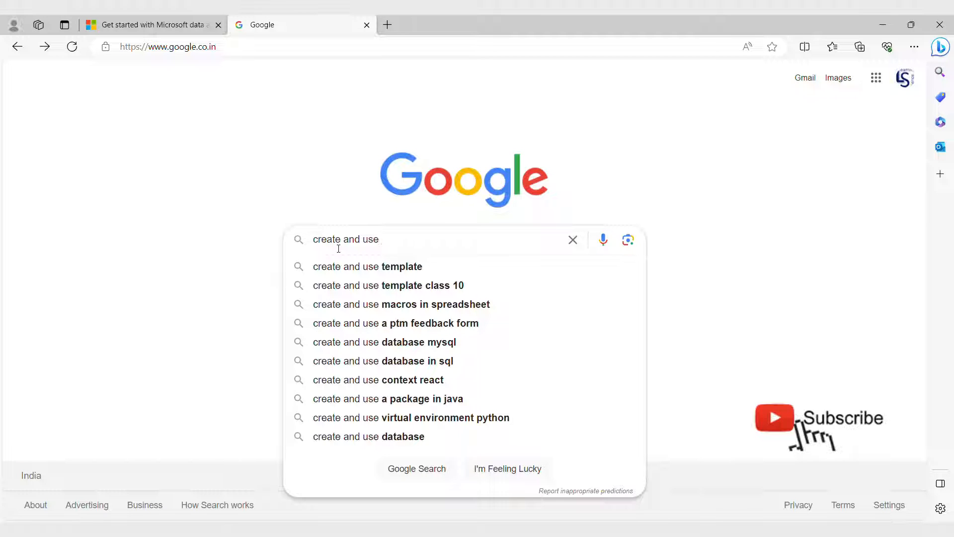
text(analytics reports with power bi)
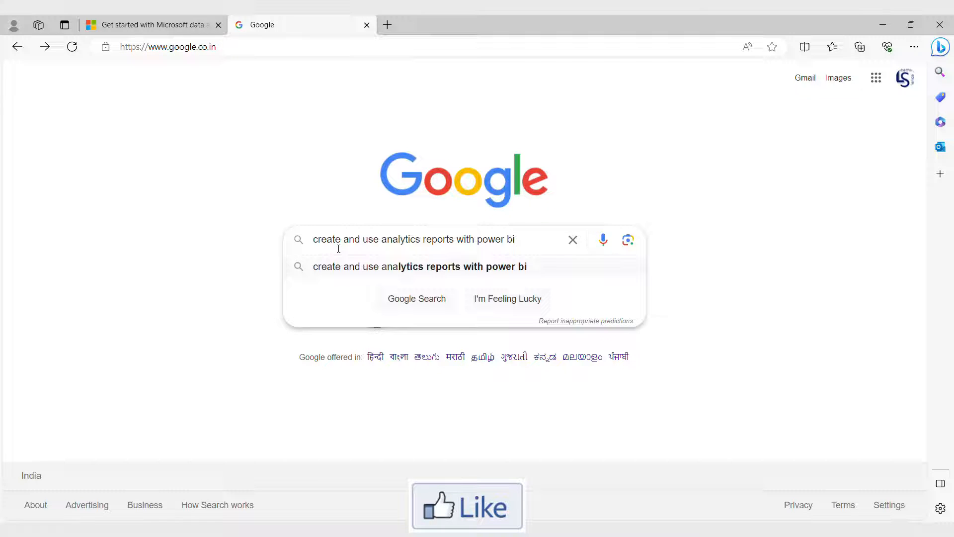
key(Enter)
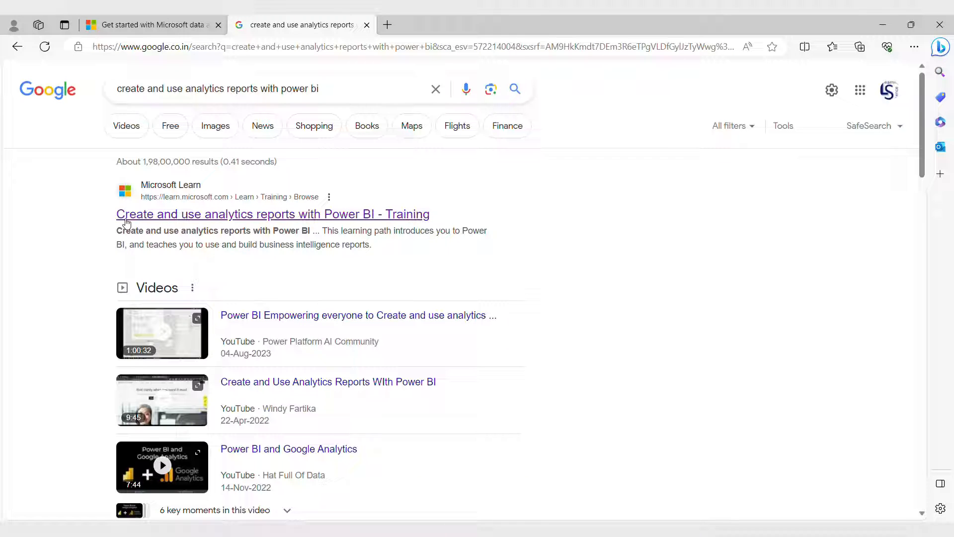
click(272, 214)
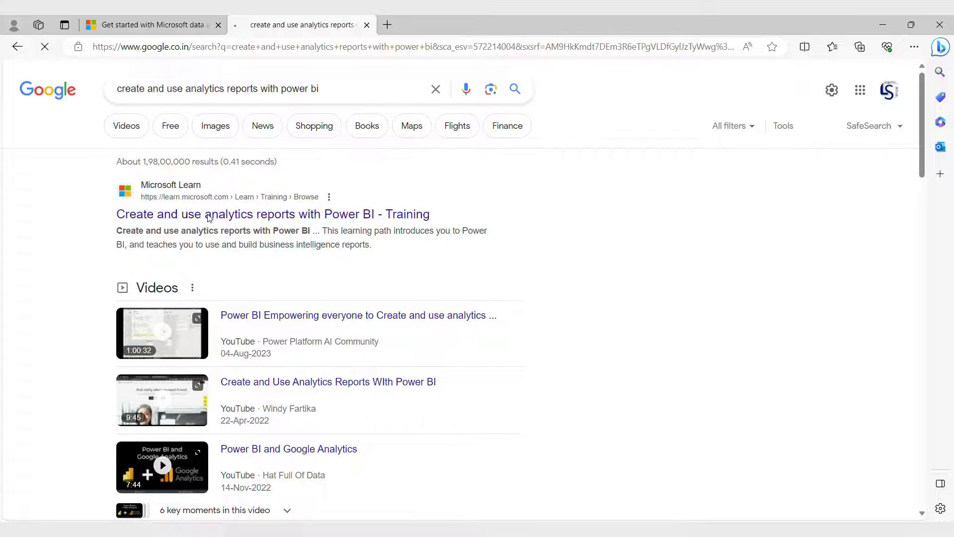
Step: Scroll past the path's description and prerequisites to the 'Get started building with Power BI' module
click(272, 214)
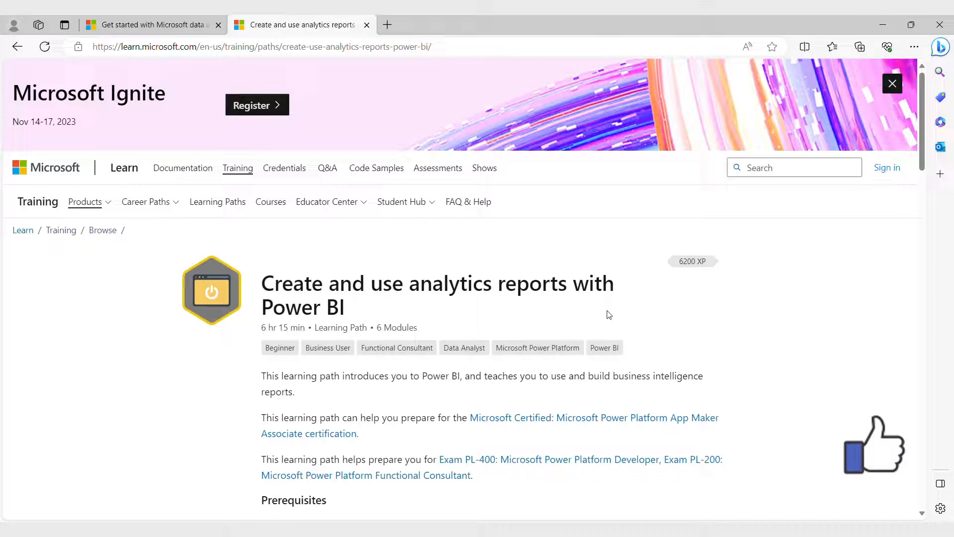
scroll(down, 3)
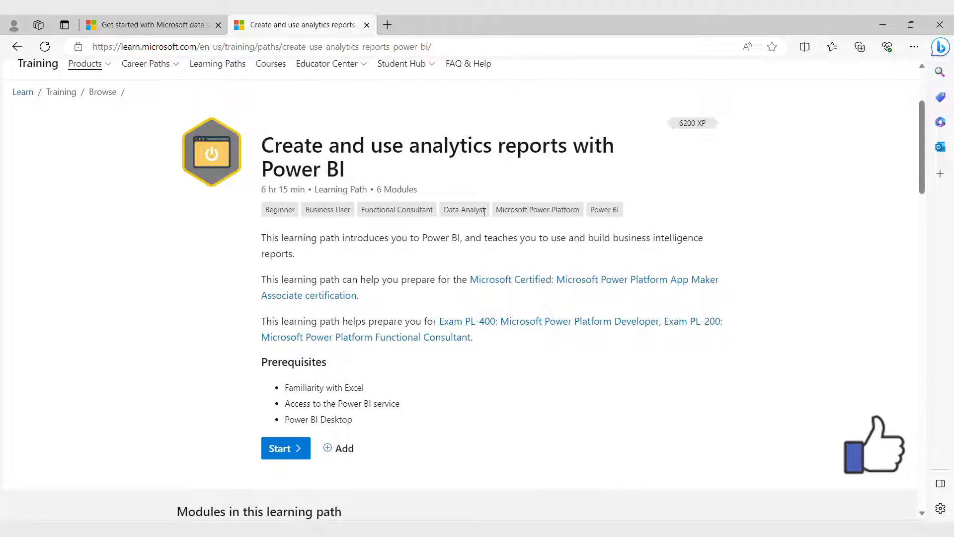
mouse_move(274, 198)
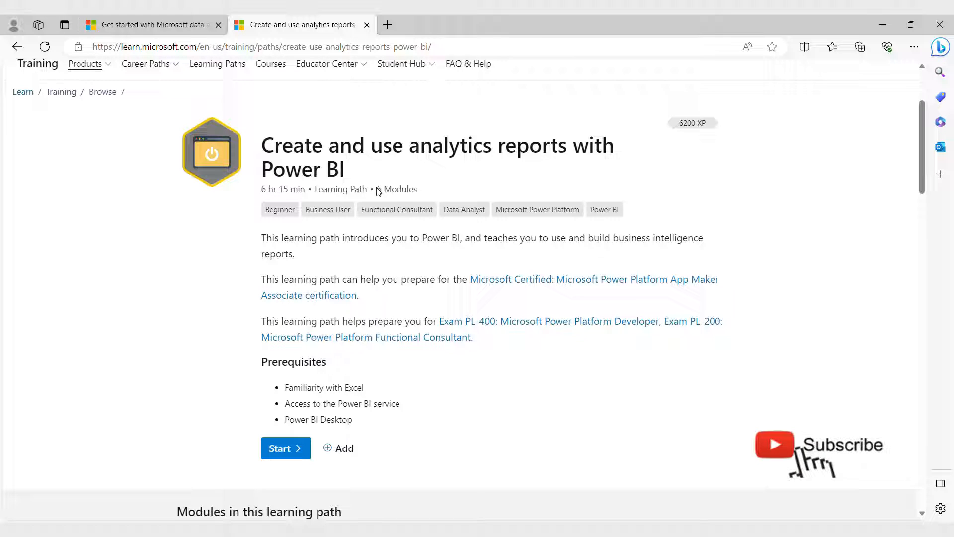
scroll(down, 3)
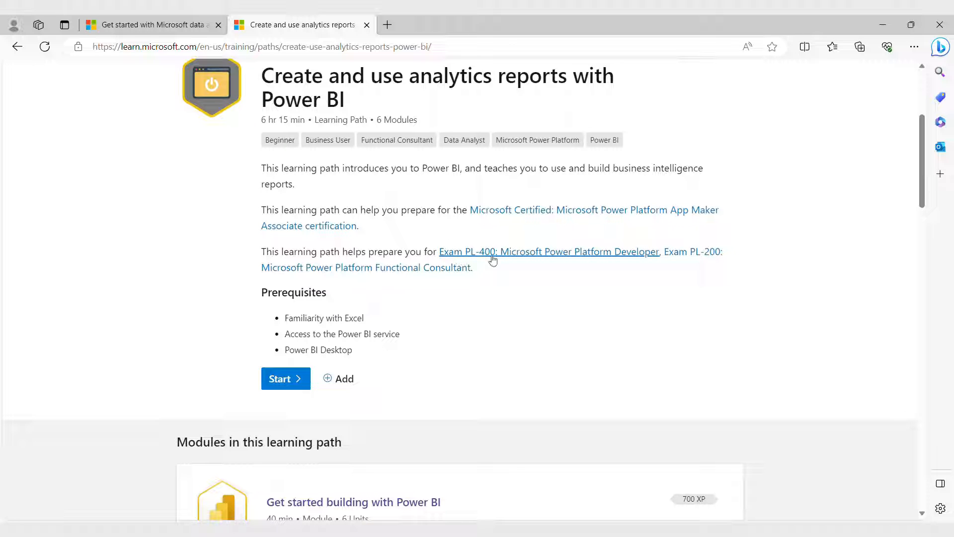
mouse_move(736, 265)
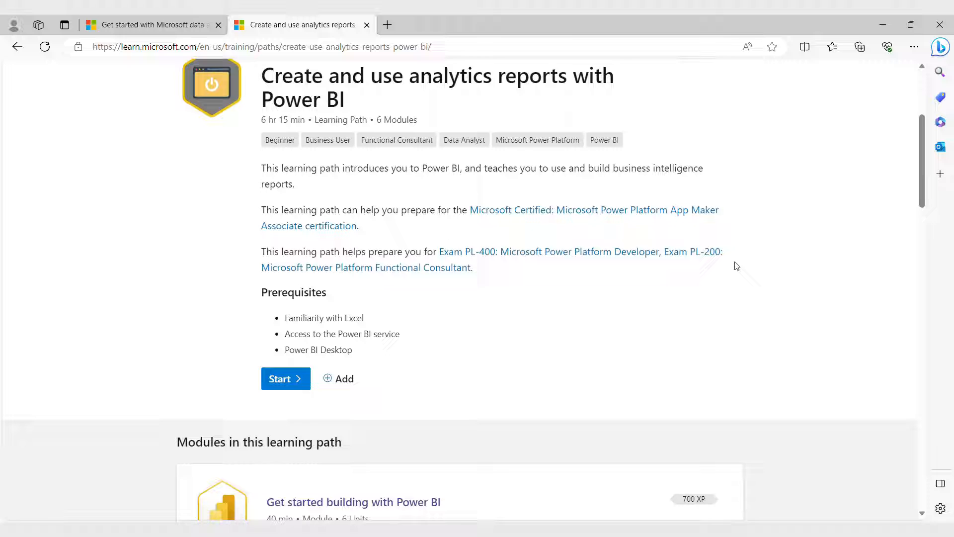
scroll(down, 3)
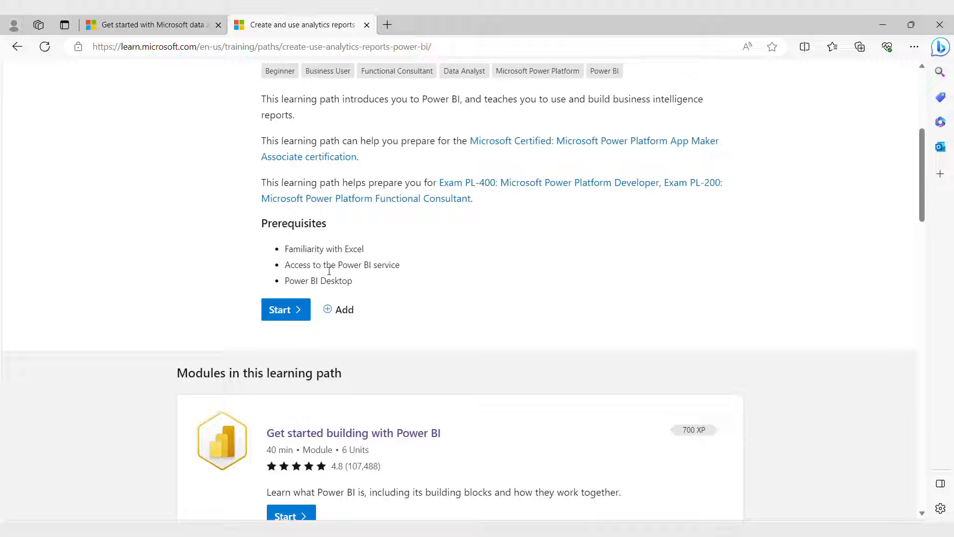
mouse_move(374, 292)
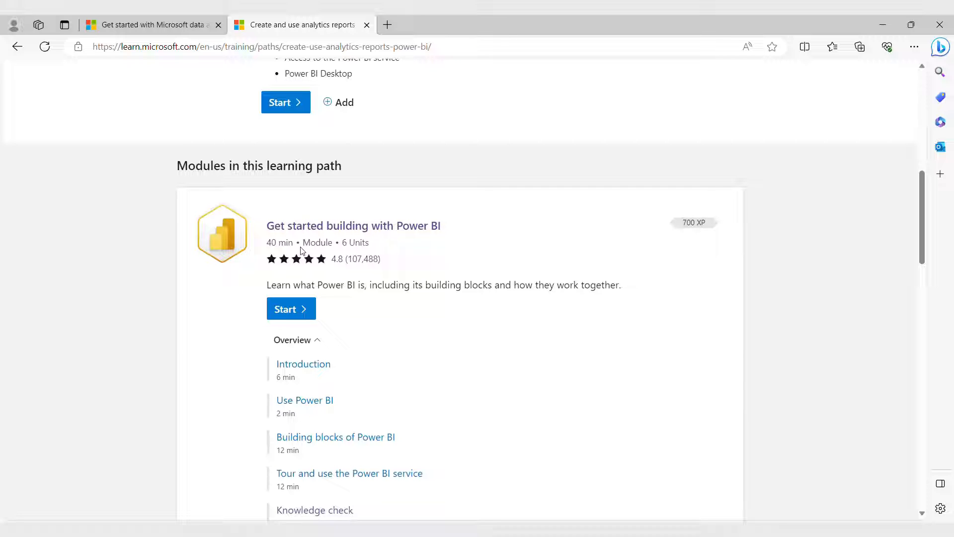
mouse_move(282, 250)
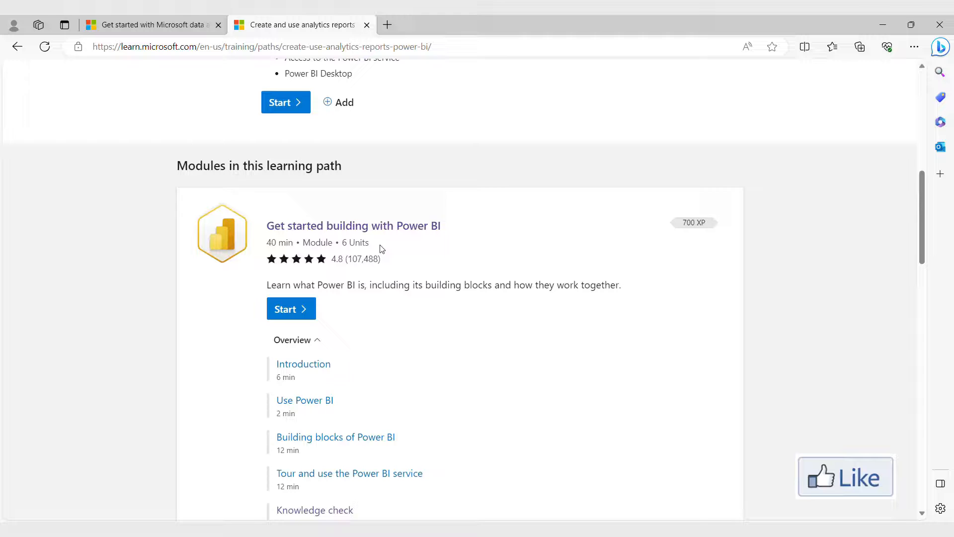
scroll(down, 3)
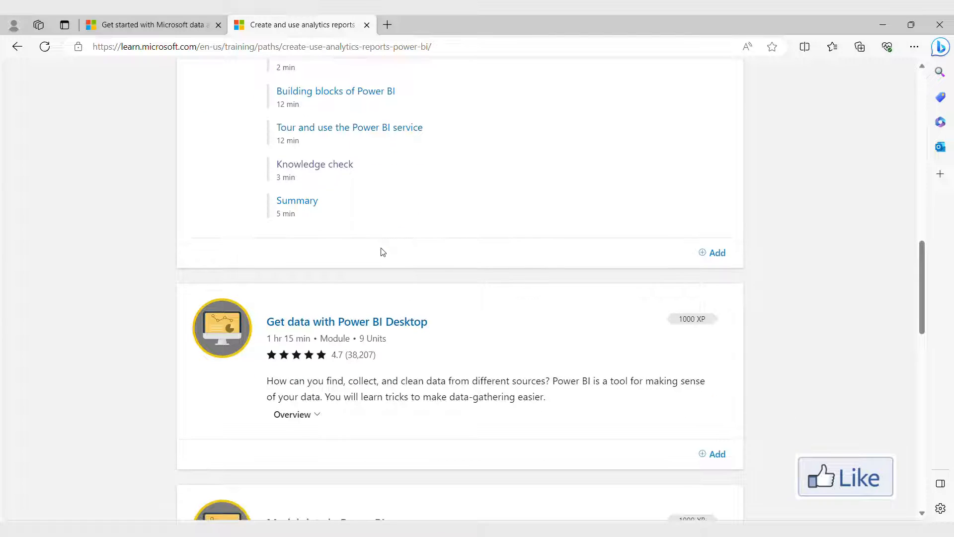
Step: Scroll the modules list down to the last module, 'Publish and share in Power BI', and the footer
scroll(down, 3)
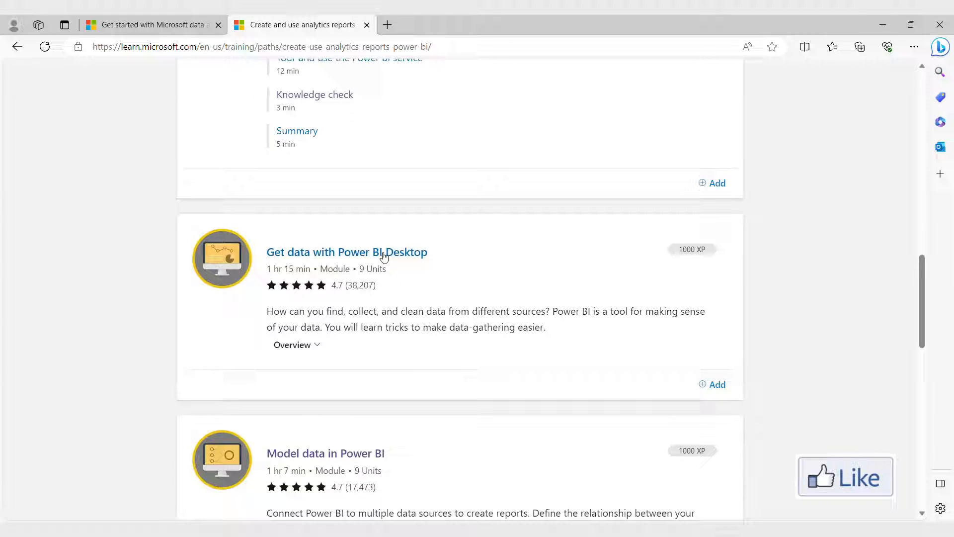
mouse_move(376, 260)
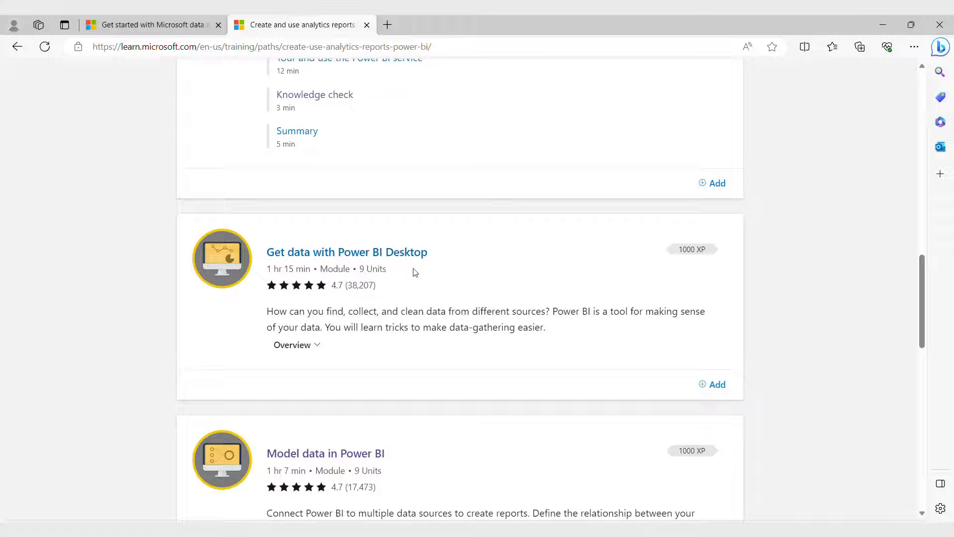
scroll(down, 3)
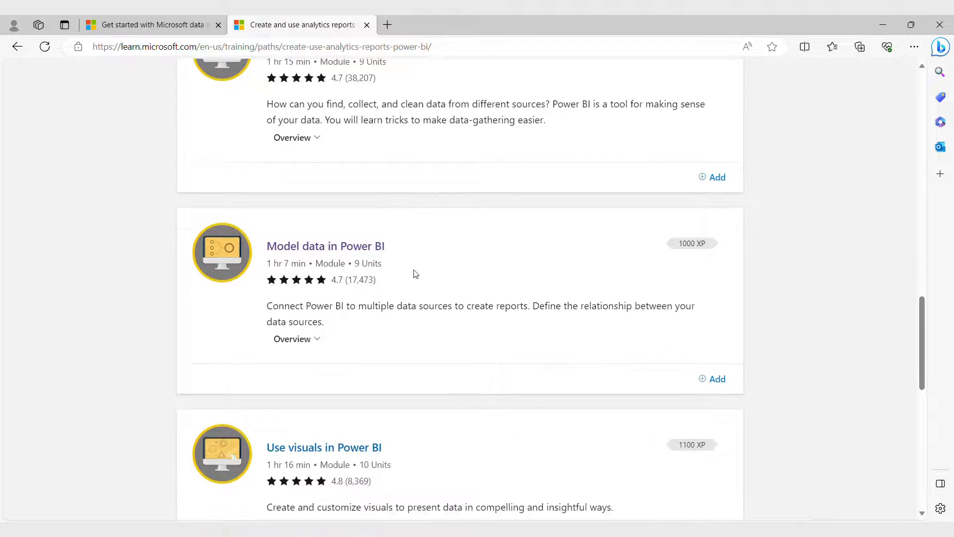
mouse_move(278, 253)
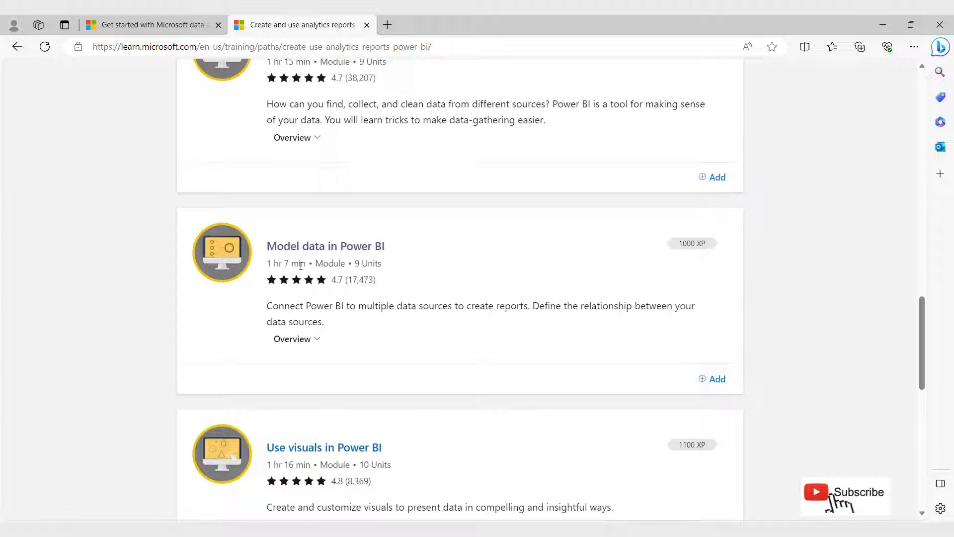
mouse_move(400, 267)
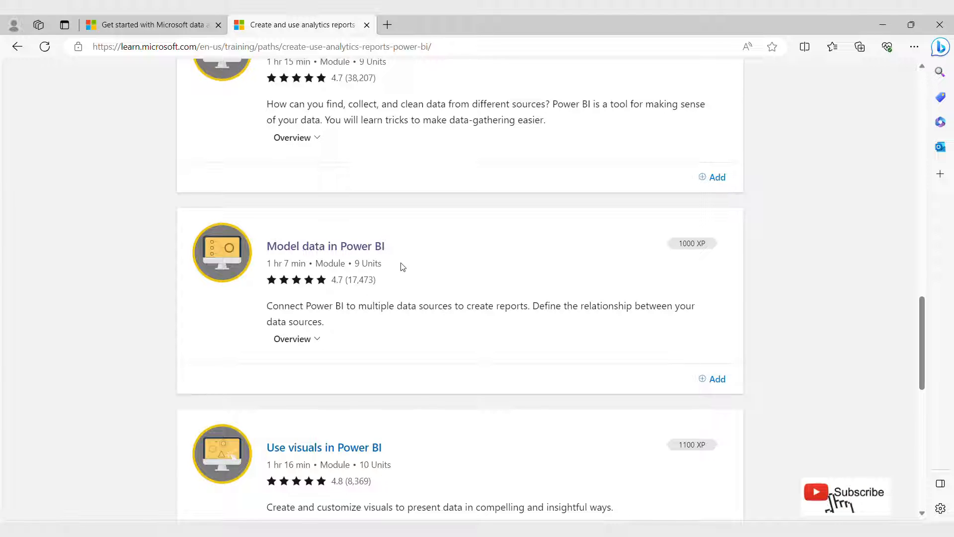
scroll(down, 3)
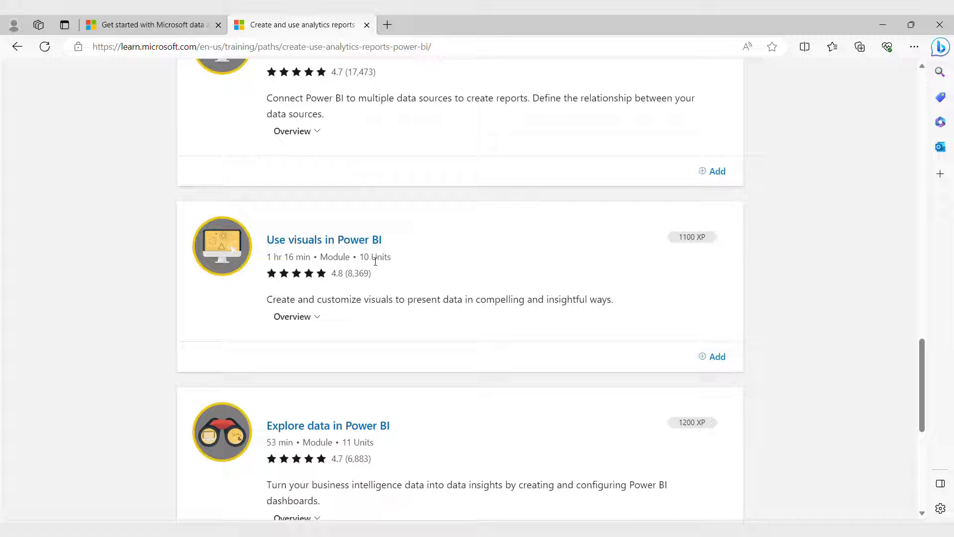
mouse_move(393, 279)
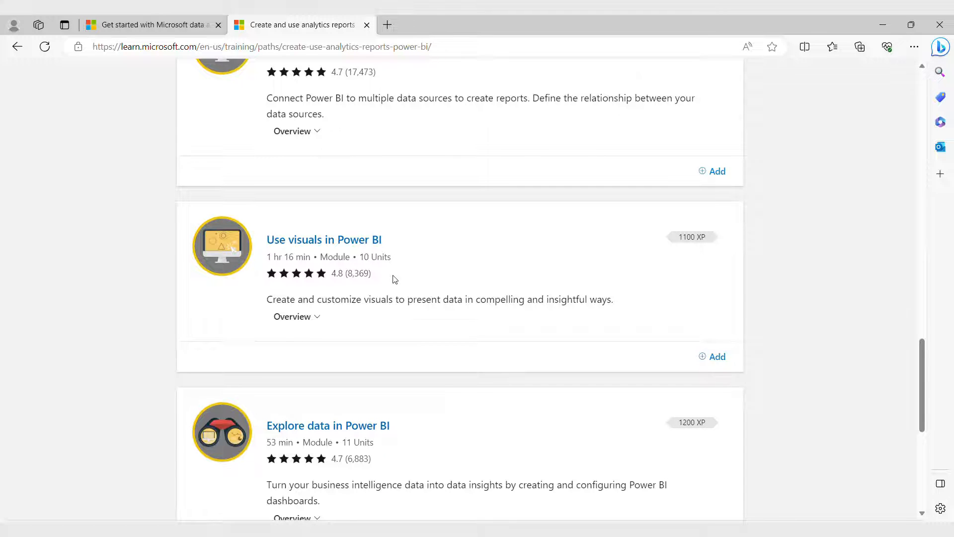
scroll(down, 3)
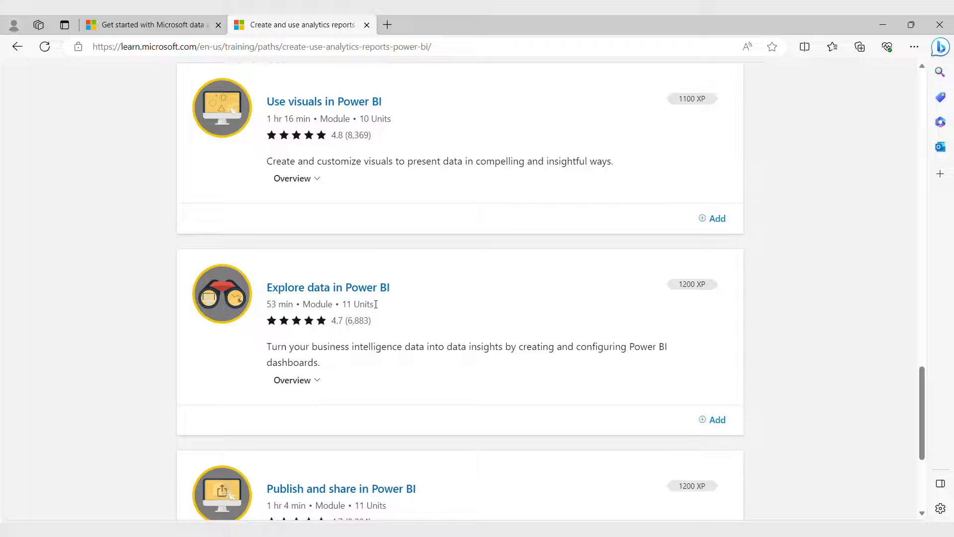
scroll(down, 3)
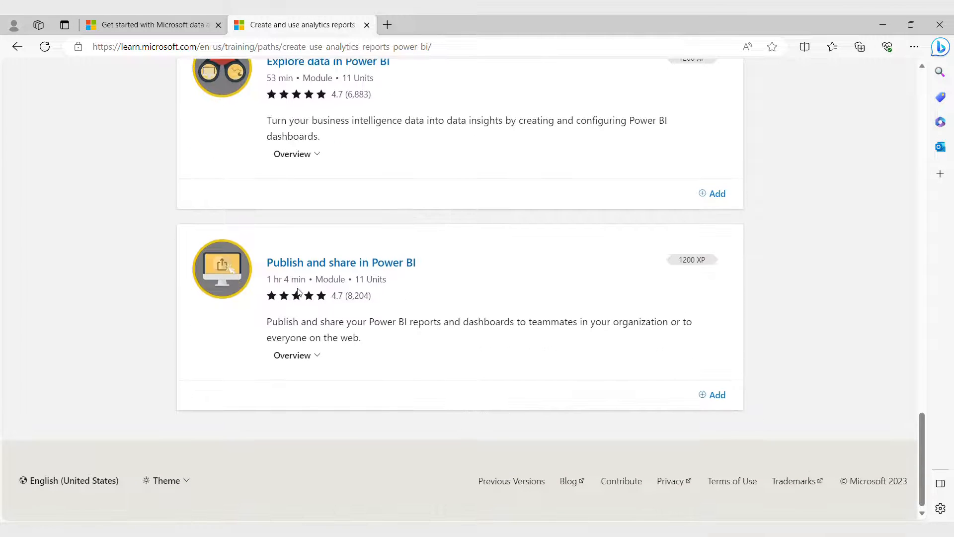